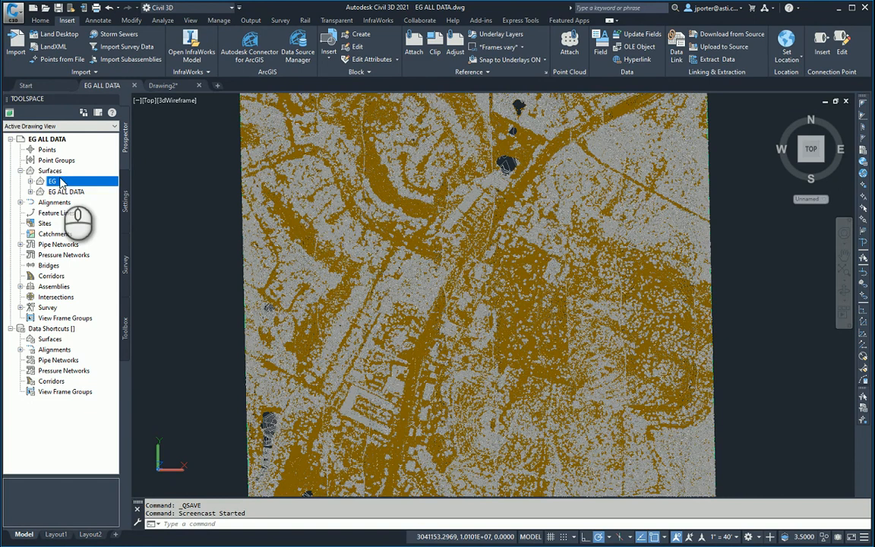
Pick the EG and EG ALL DATA surfaces, then close the EG ALL DATA drawing.
click(66, 191)
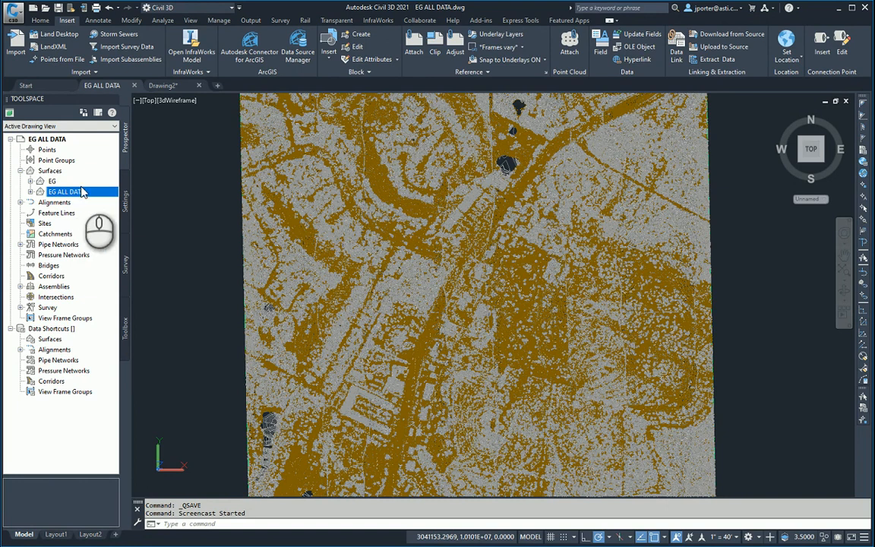
click(52, 181)
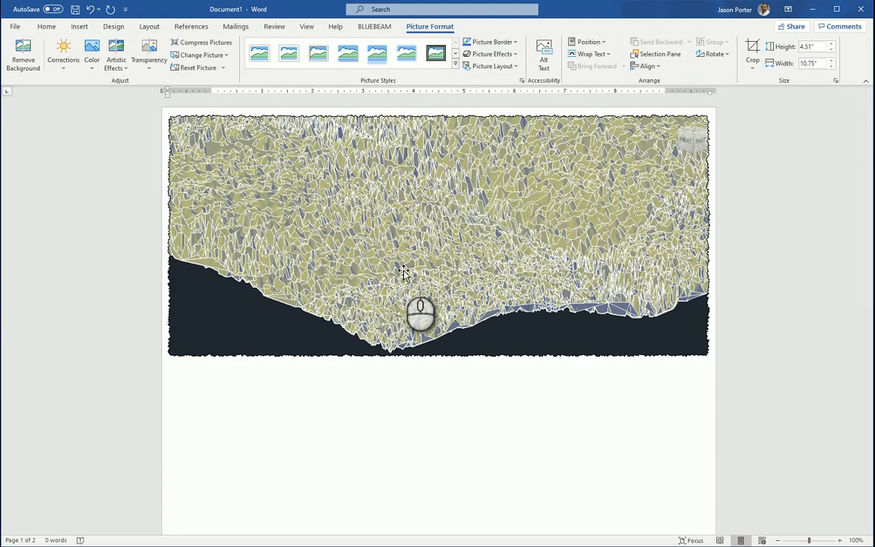
mouse_move(429, 266)
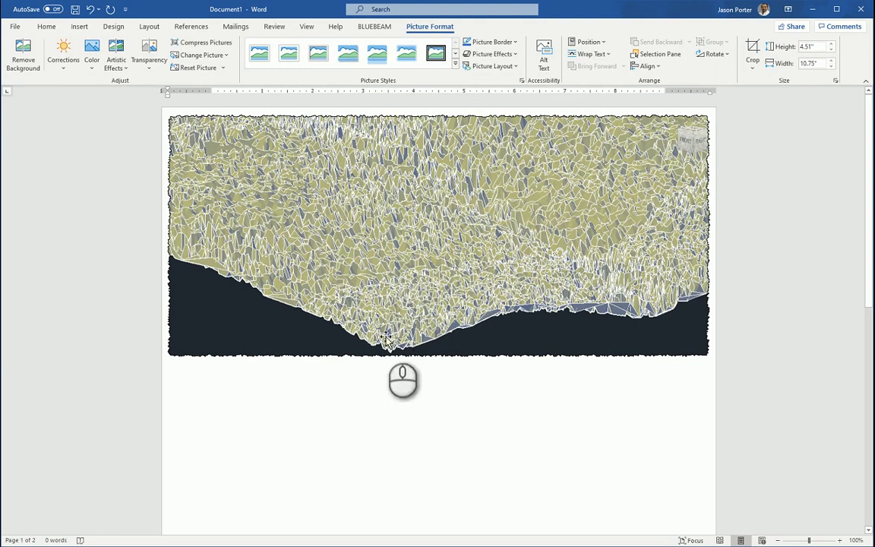
mouse_move(565, 296)
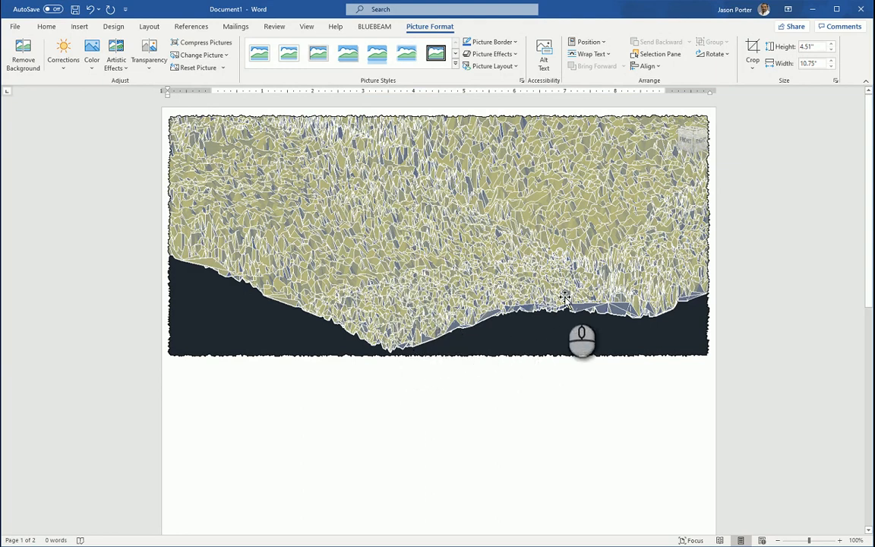
mouse_move(507, 274)
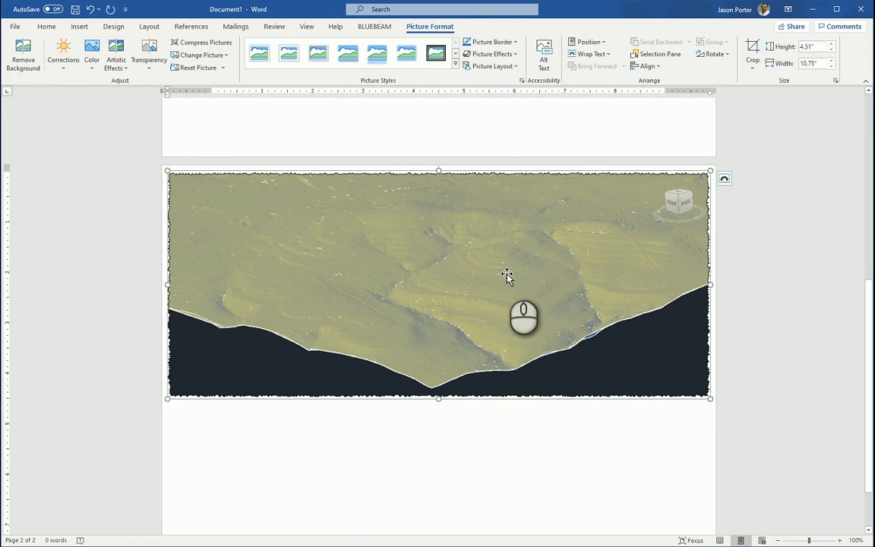
mouse_move(469, 340)
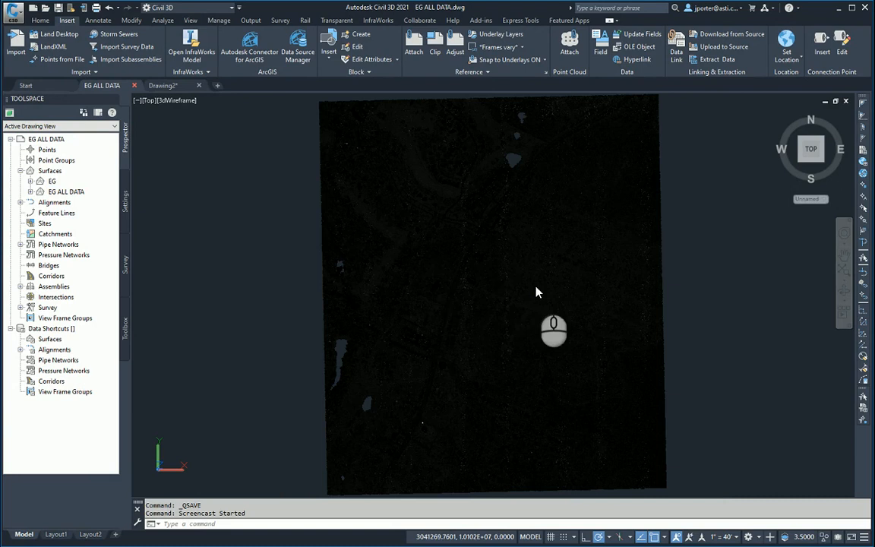
click(163, 85)
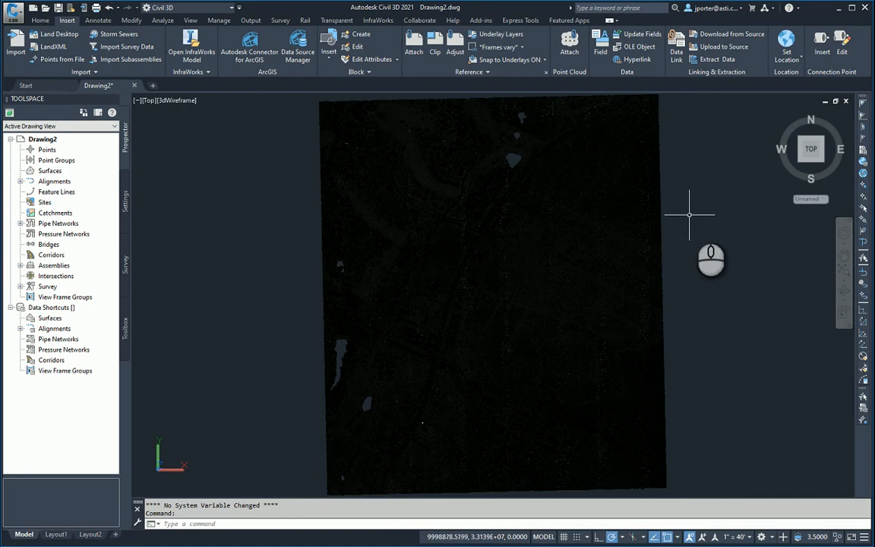
mouse_move(344, 220)
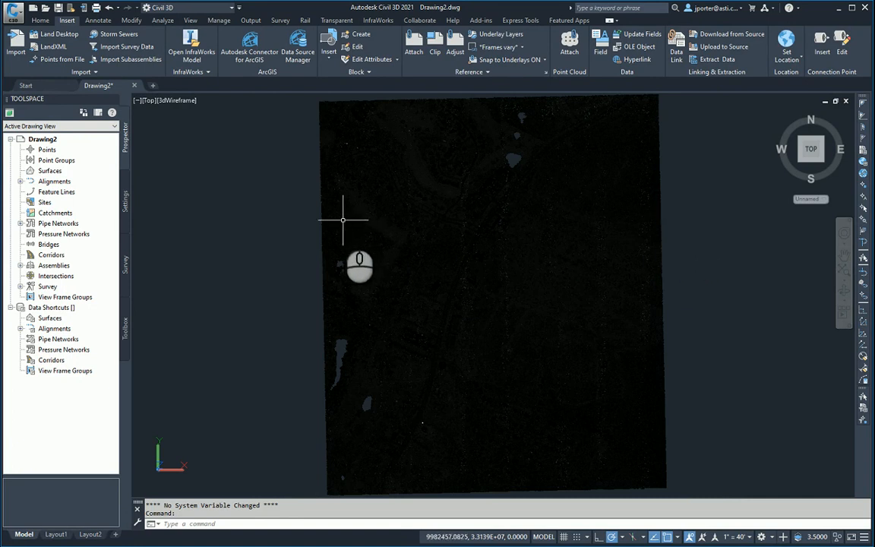
mouse_move(275, 209)
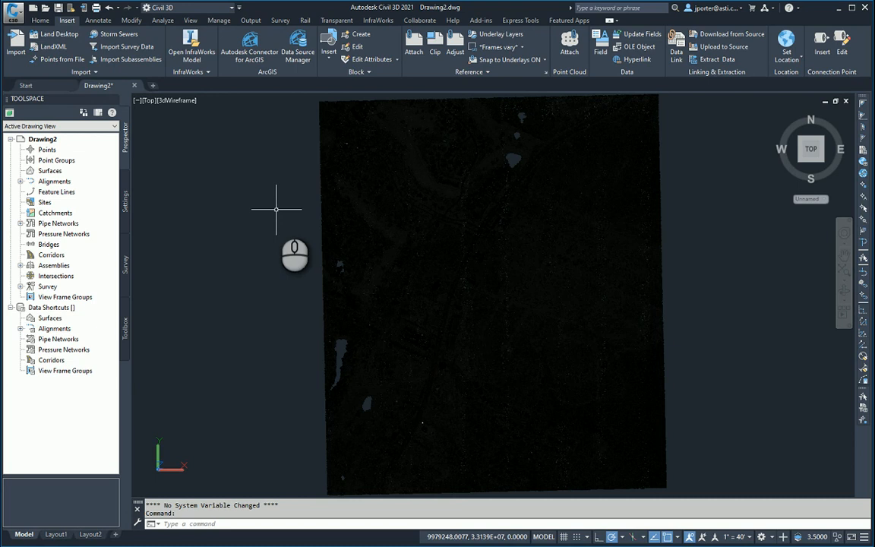
mouse_move(148, 103)
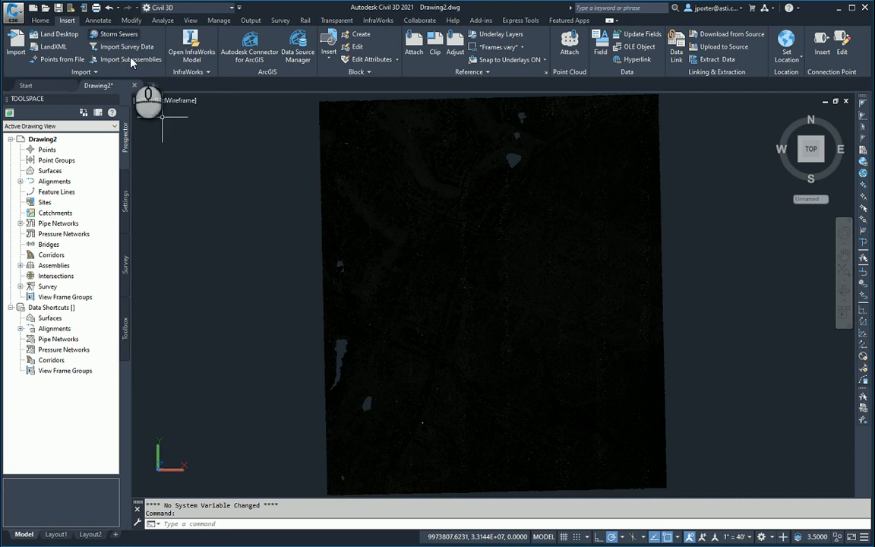
Switch the Map Task Pane on from the Home tab to show the Display Manager.
click(40, 21)
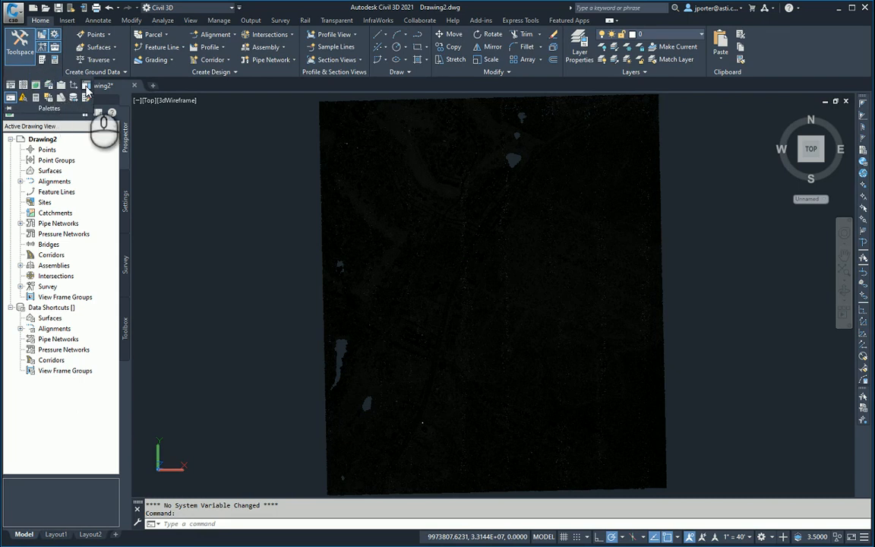
mouse_move(86, 85)
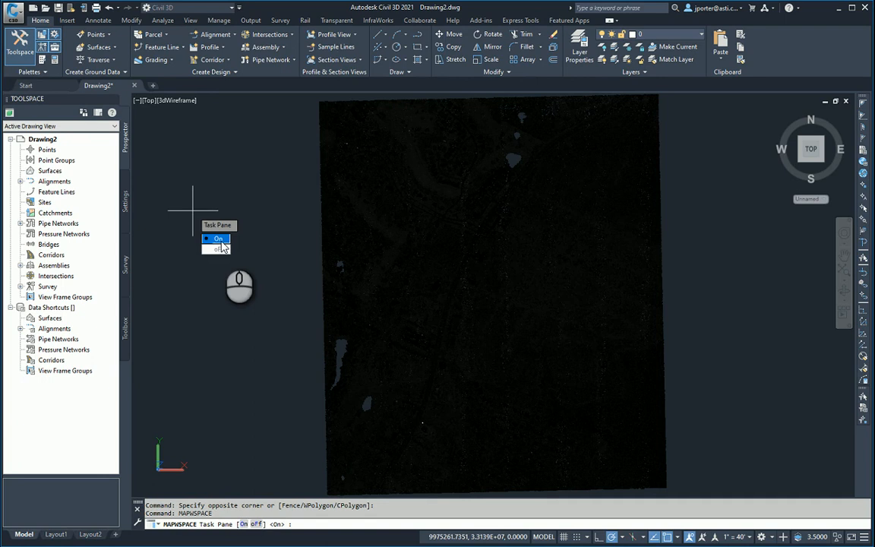
click(219, 238)
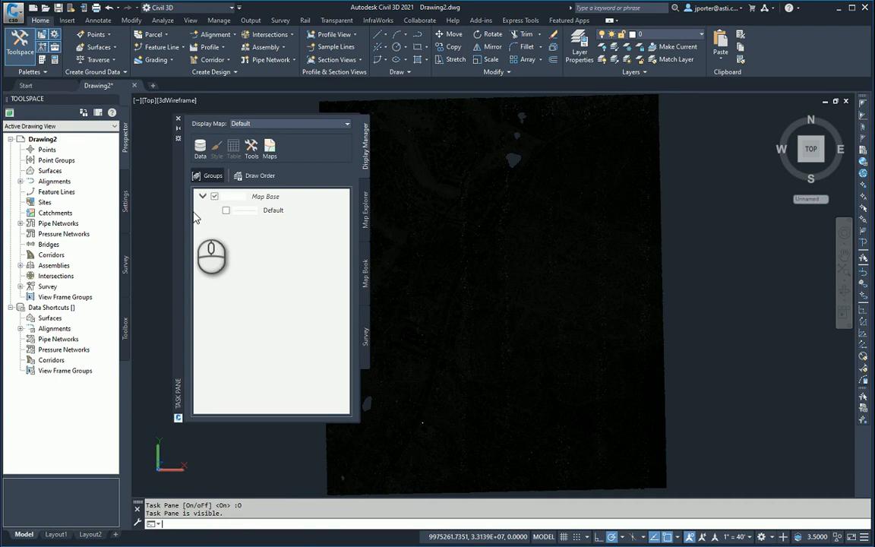
mouse_move(389, 290)
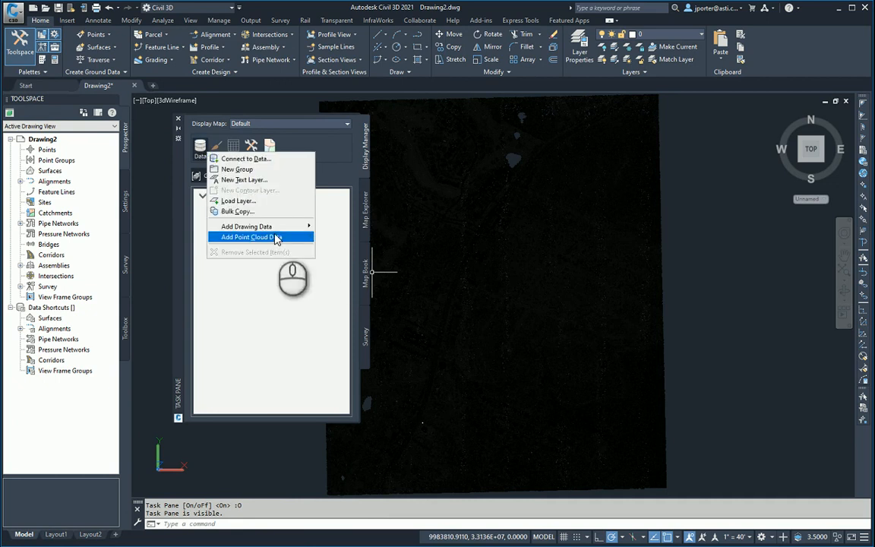
mouse_move(255, 236)
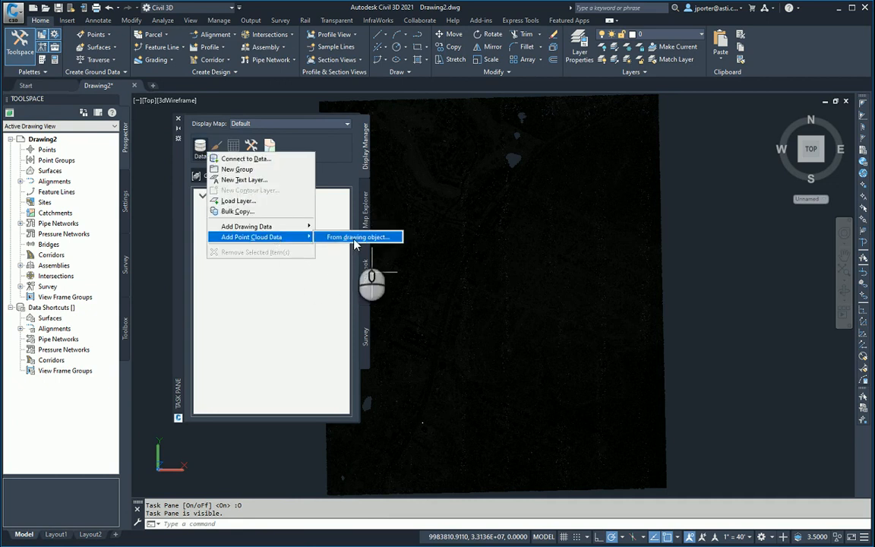
Add the BeeCave point cloud from a drawing object as a Display Manager layer.
click(358, 237)
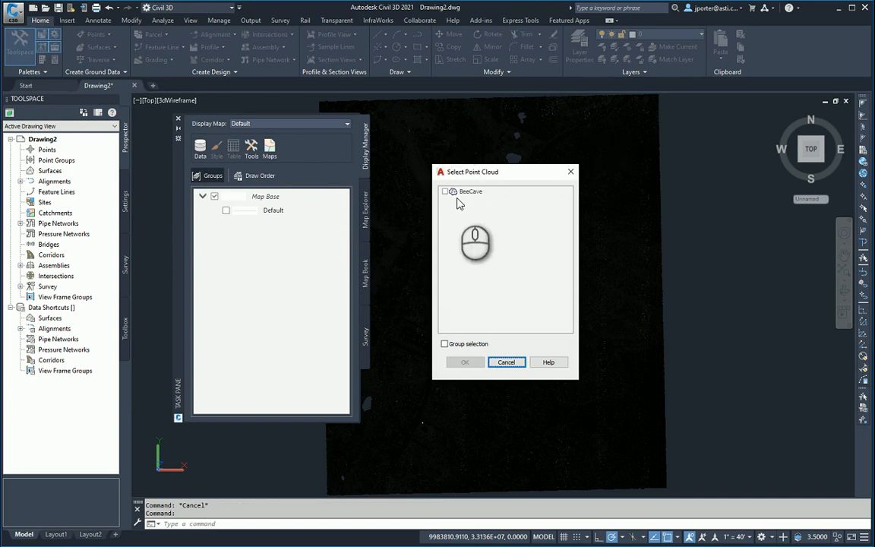
mouse_move(448, 202)
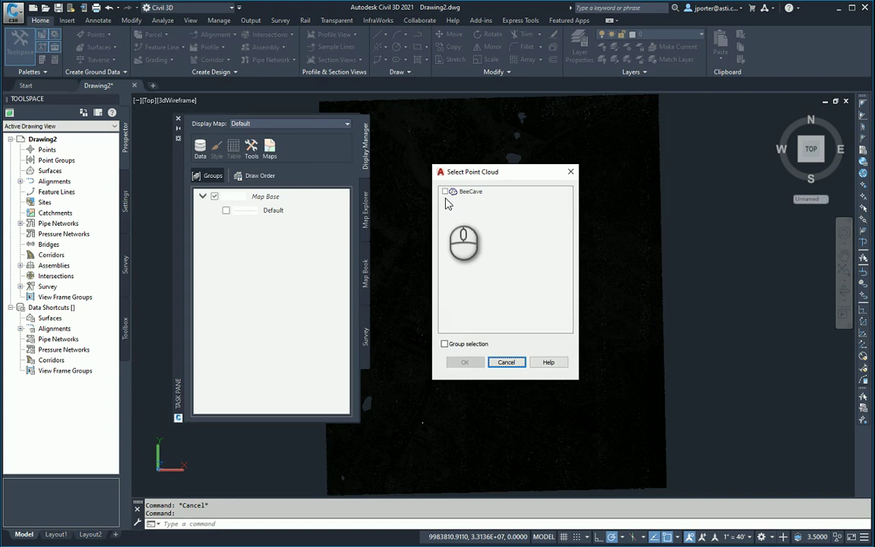
click(470, 190)
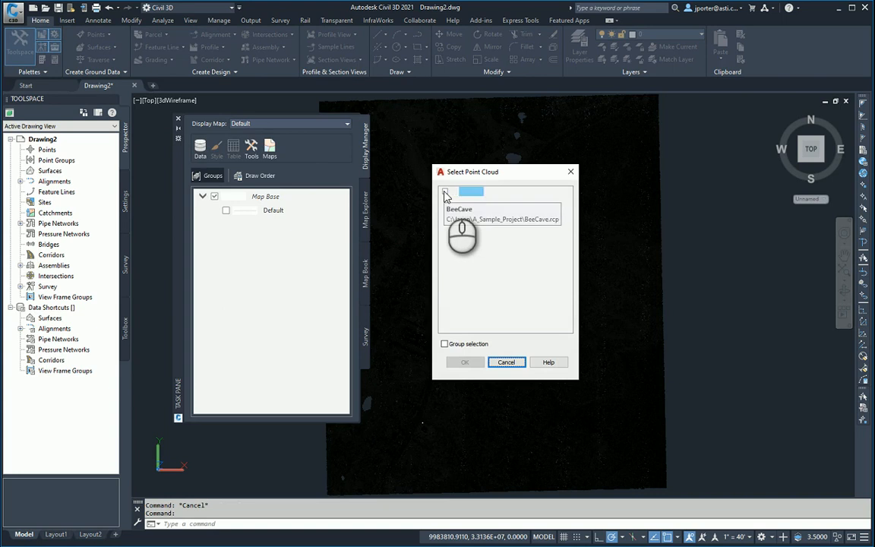
click(445, 191)
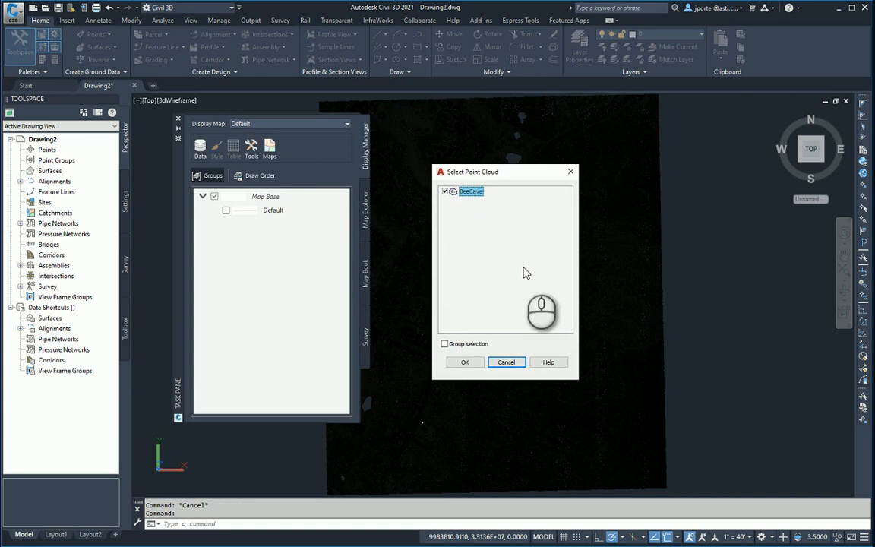
click(506, 361)
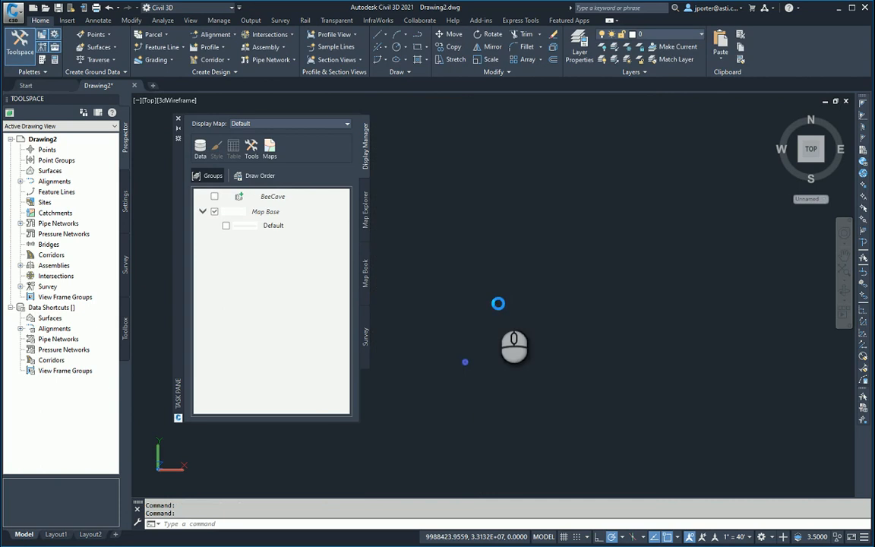
Turn on the BeeCave layer and bring up its layer options.
click(215, 196)
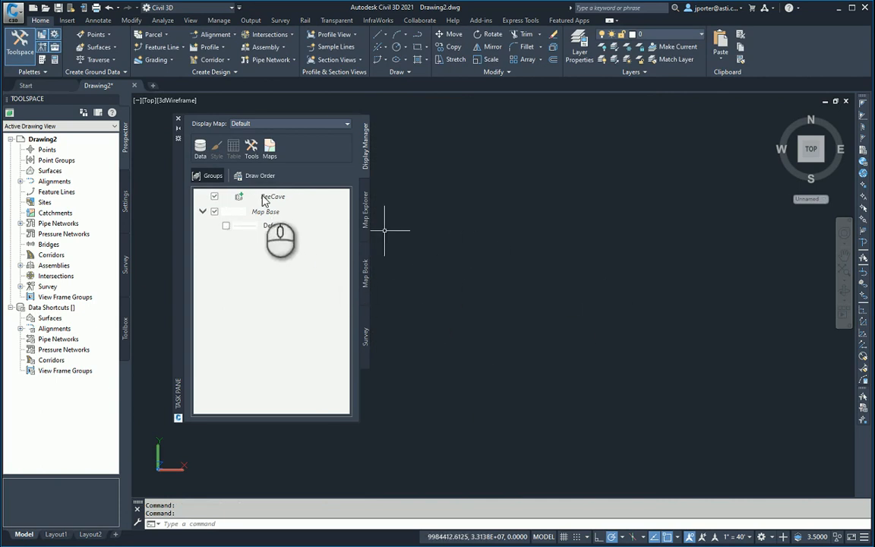
click(272, 196)
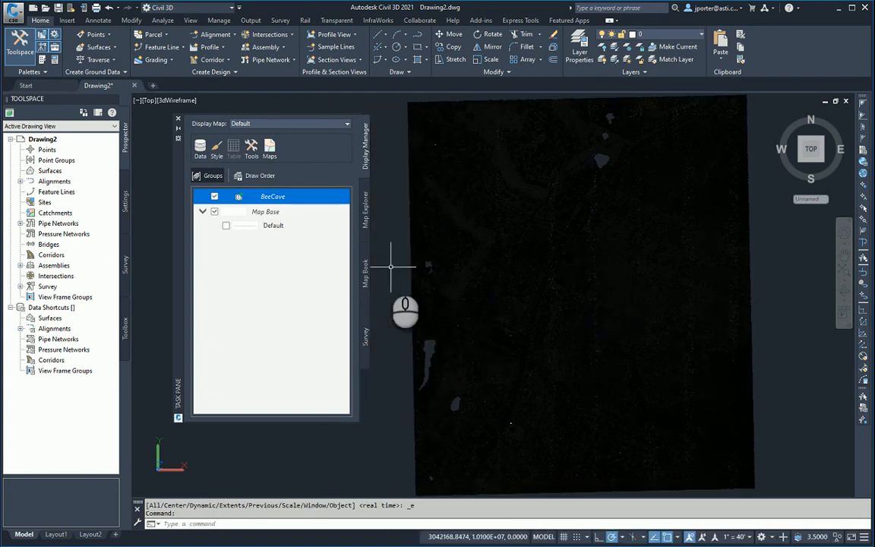
right_click(272, 196)
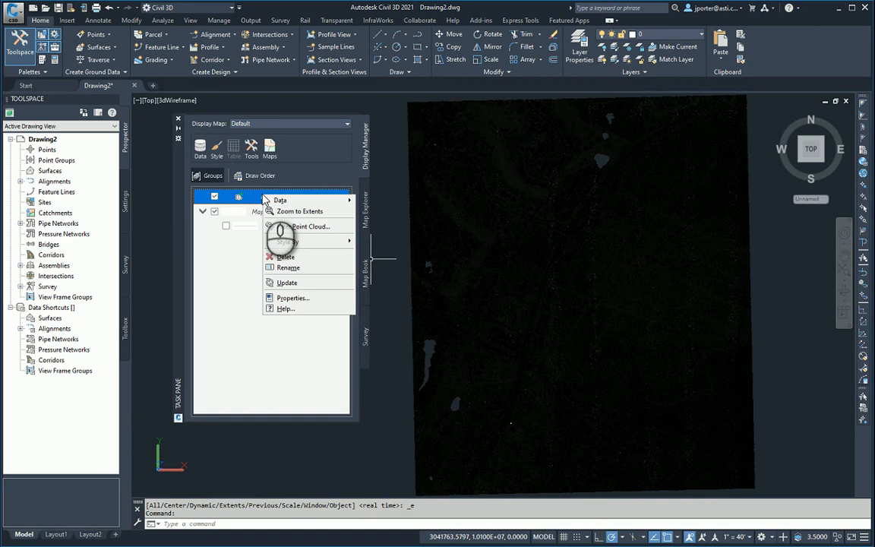
mouse_move(303, 226)
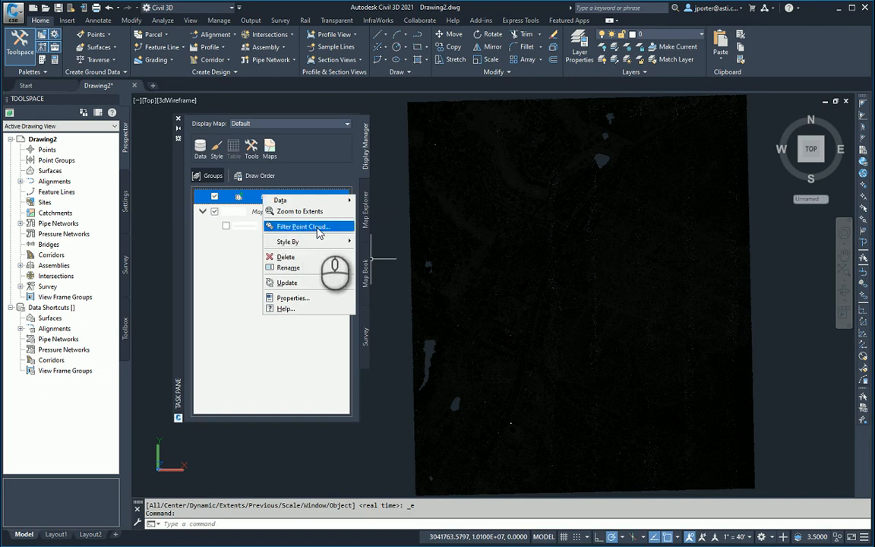
Filter BeeCave to show only Ground-classified points, then select the cloud in the drawing.
click(303, 226)
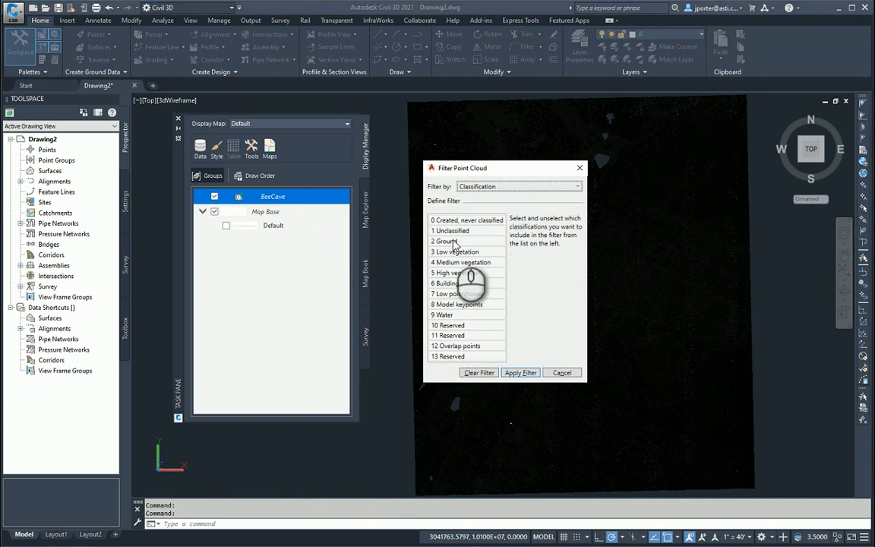
click(449, 241)
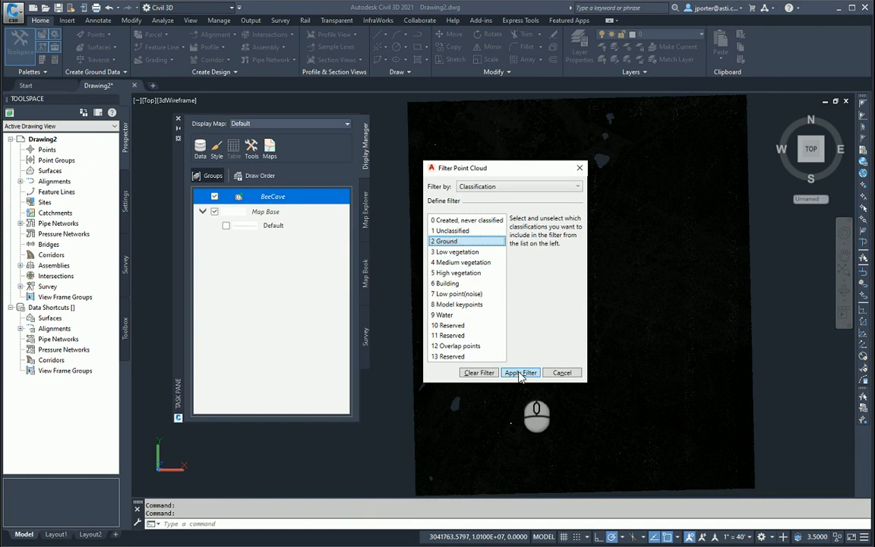
click(520, 373)
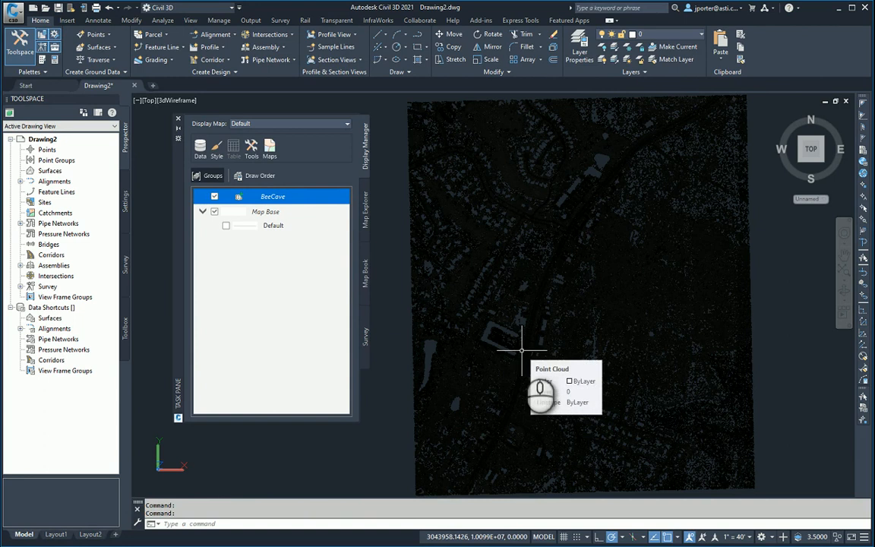
mouse_move(766, 219)
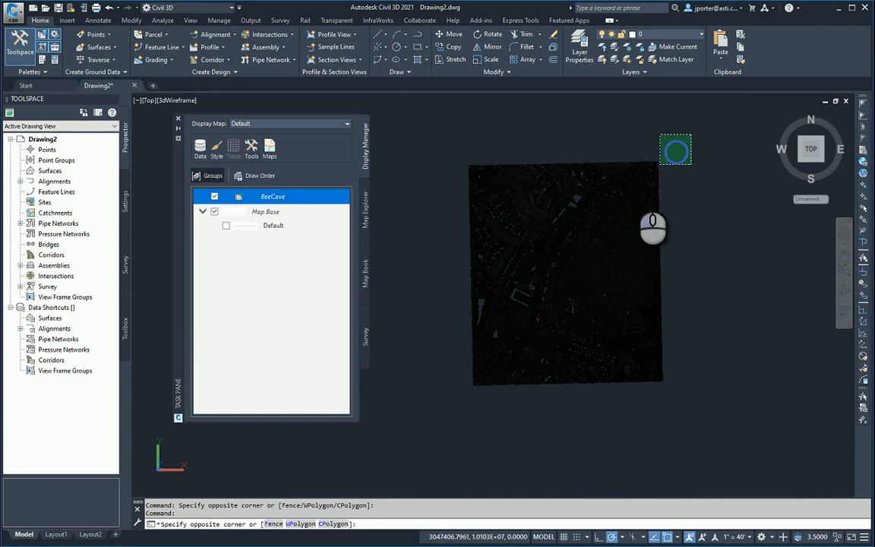
click(566, 273)
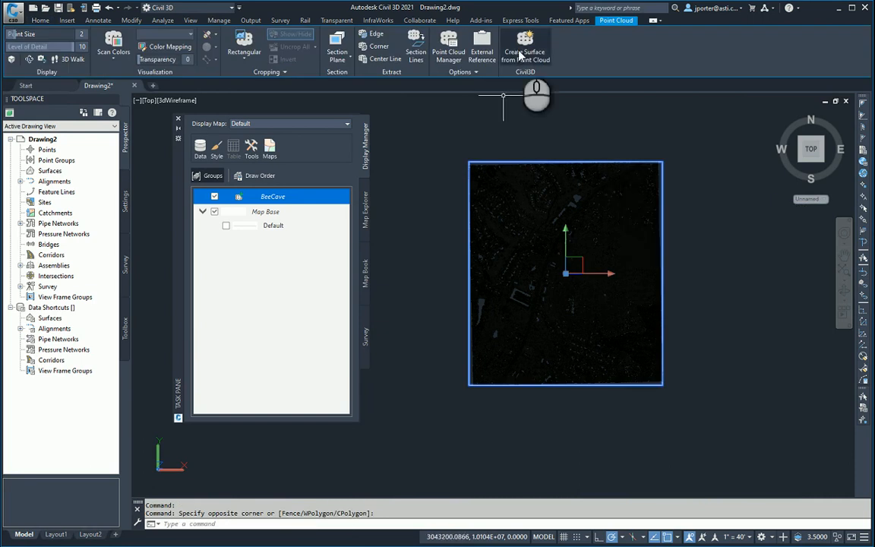
Start a TIN surface from the point cloud and name it EG.
click(525, 46)
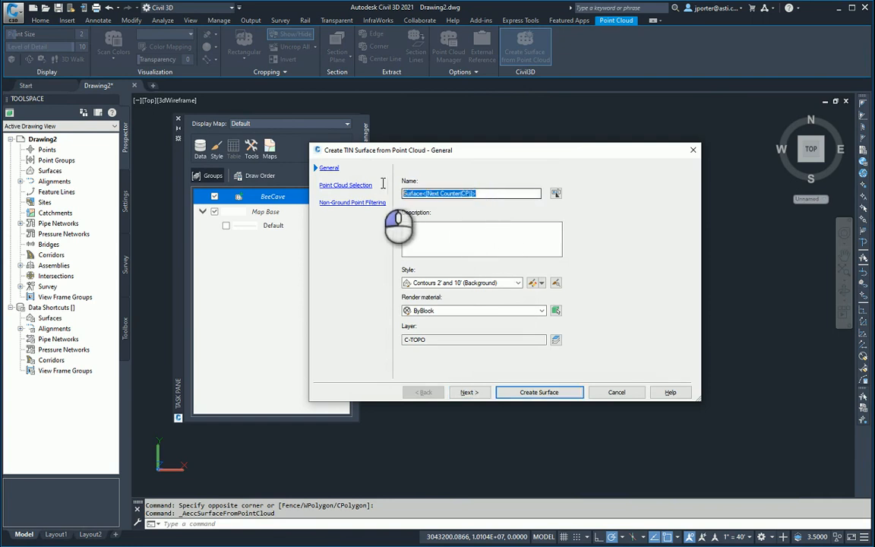
text(EG)
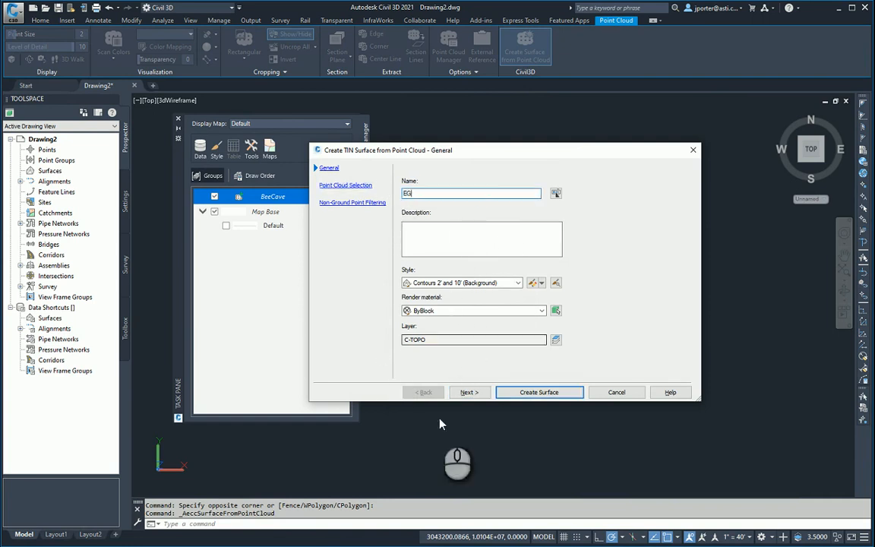
Advance to point cloud selection, showing BeeCave with 469,793 points at 100% import.
click(468, 392)
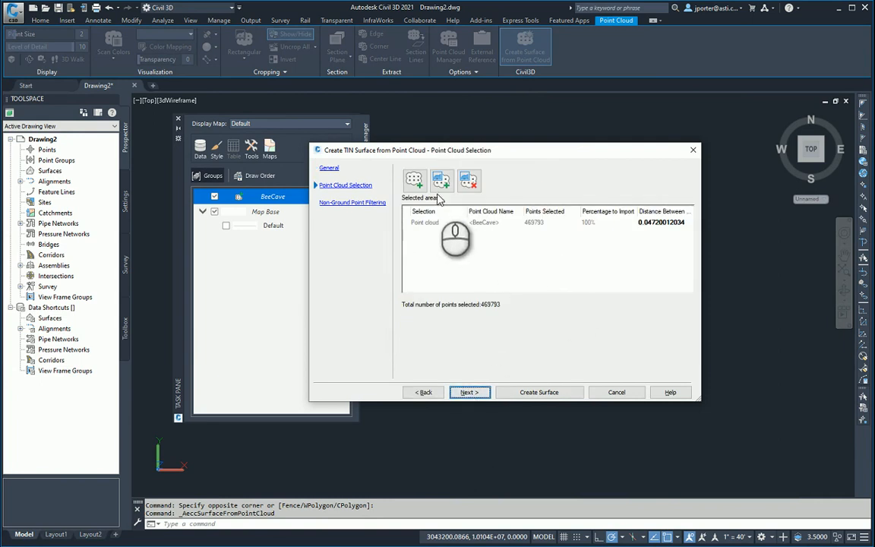
mouse_move(415, 181)
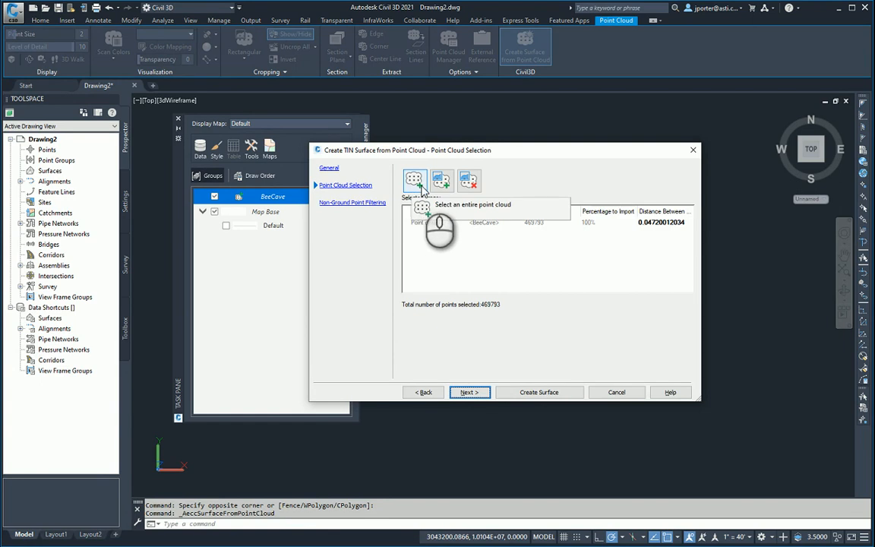
mouse_move(485, 234)
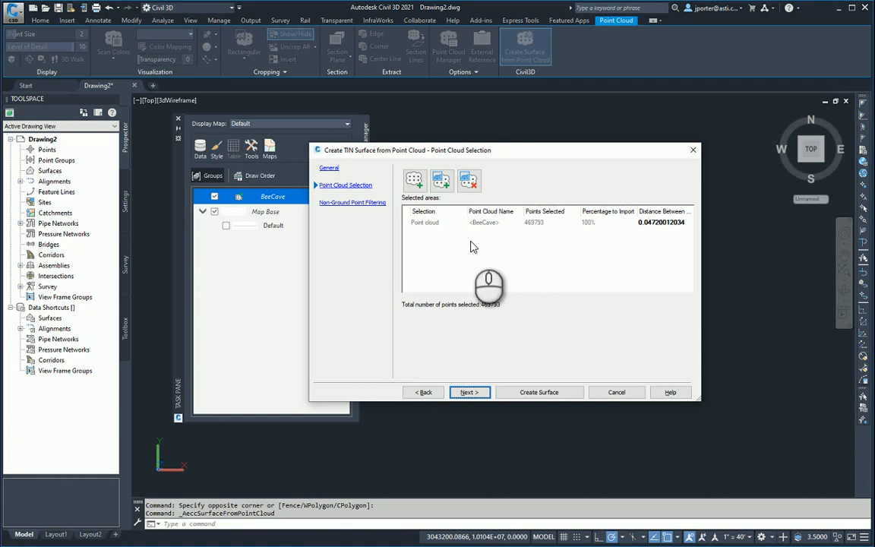
mouse_move(551, 347)
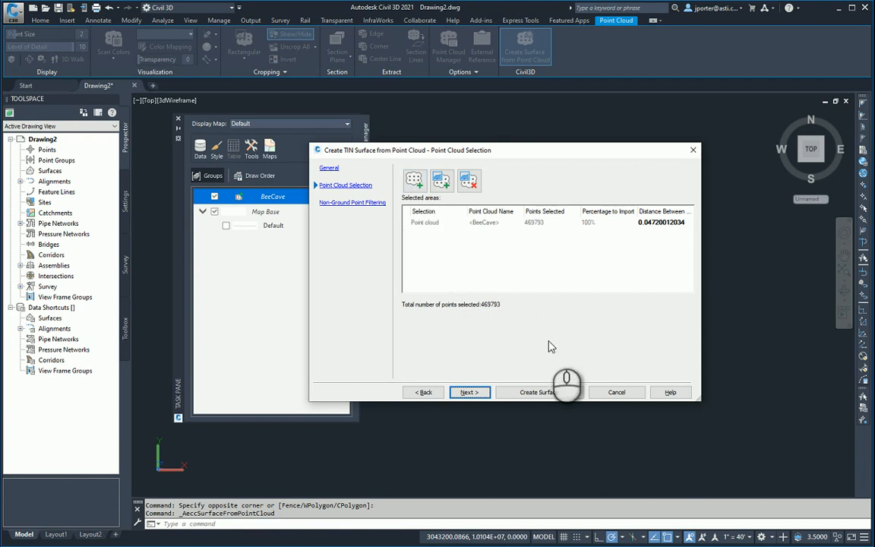
mouse_move(669, 230)
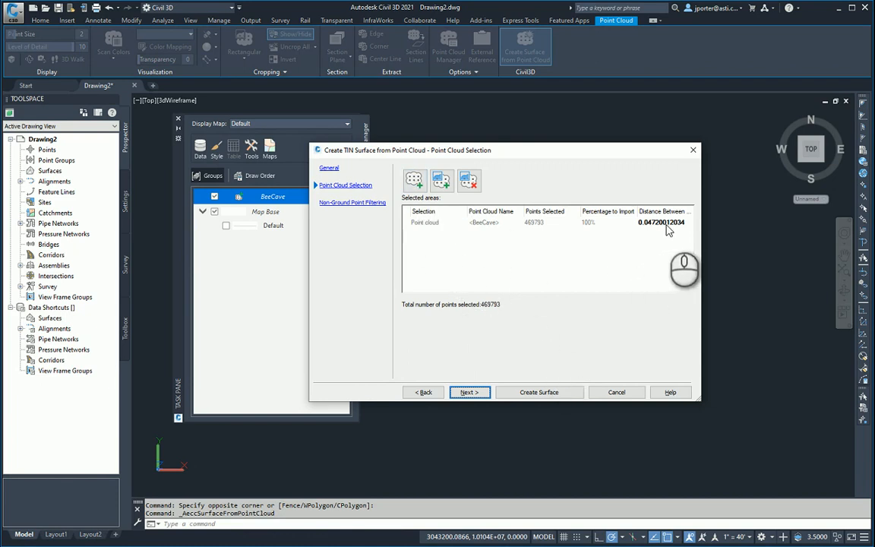
mouse_move(553, 231)
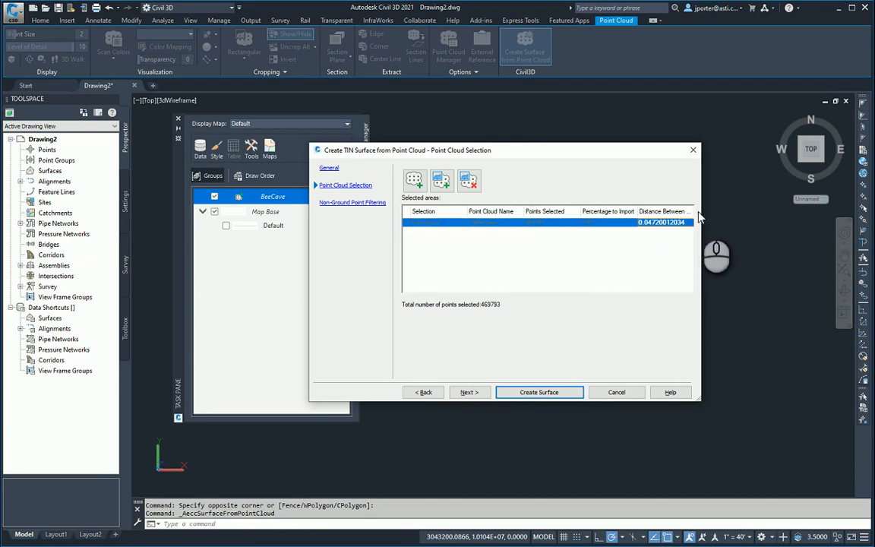
mouse_move(675, 212)
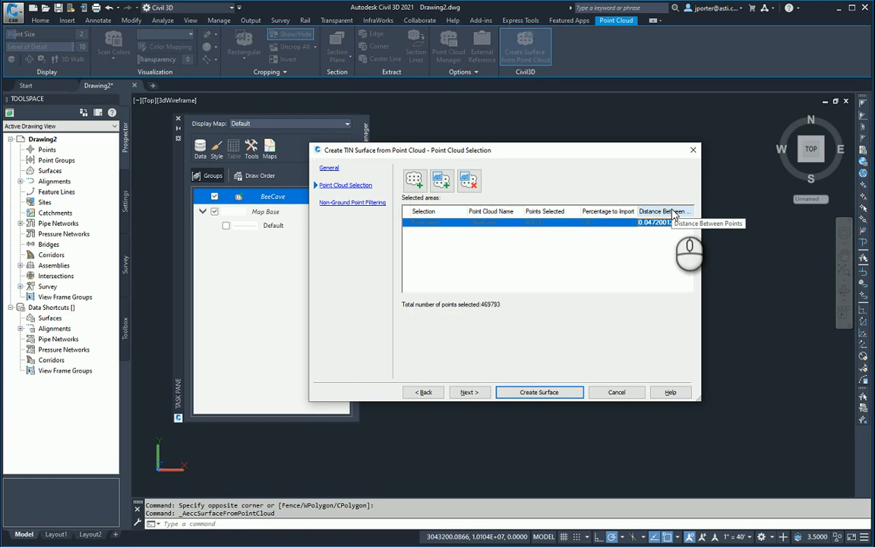
mouse_move(539, 346)
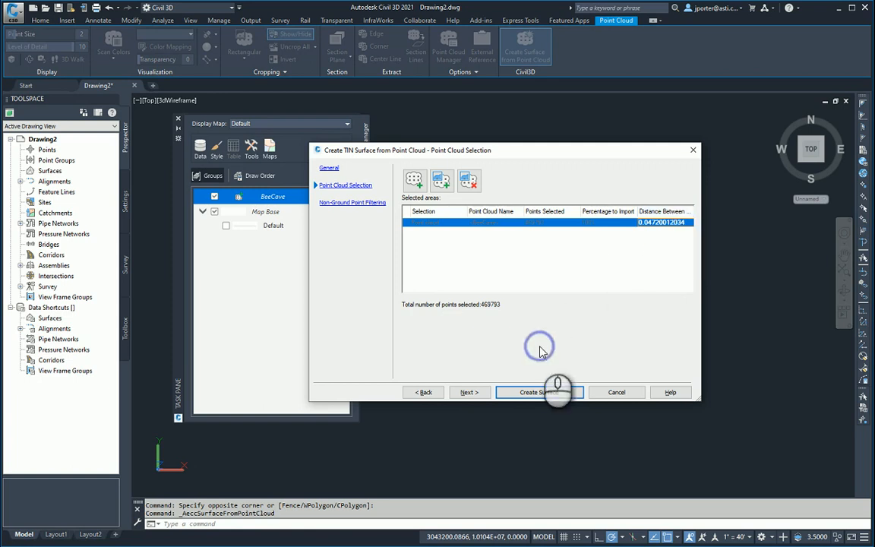
mouse_move(469, 392)
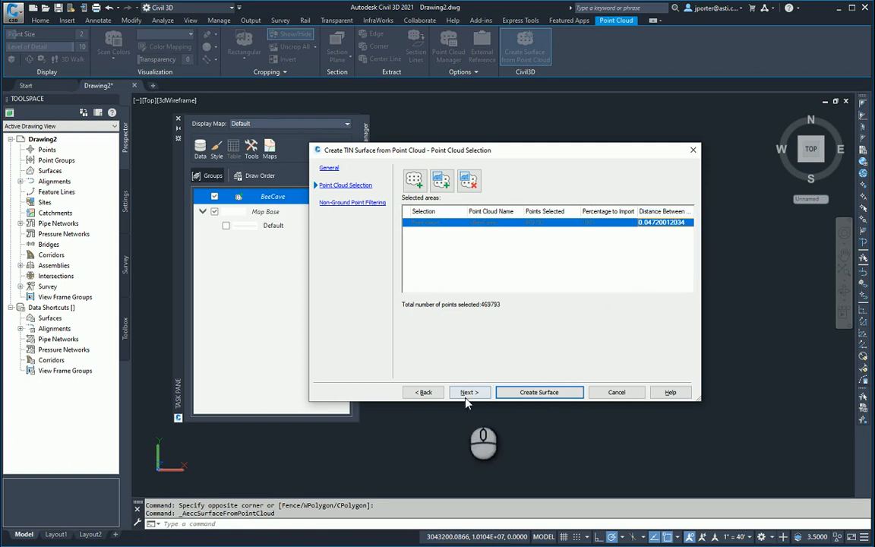
Set the non-ground point filtering method to No filter.
click(468, 391)
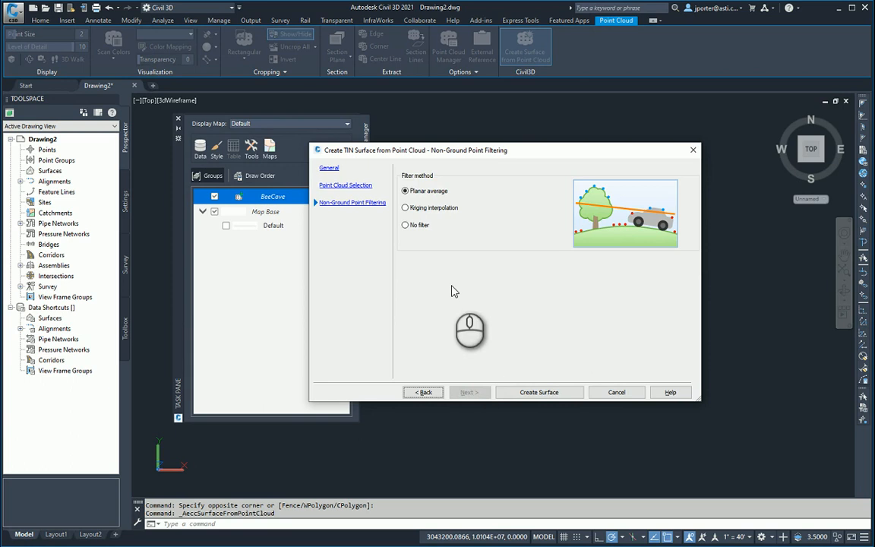
click(406, 224)
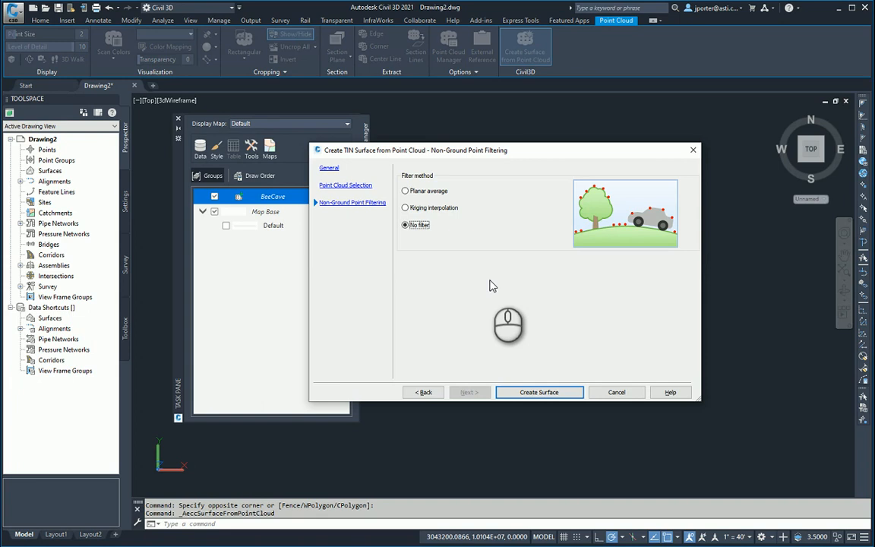
mouse_move(414, 240)
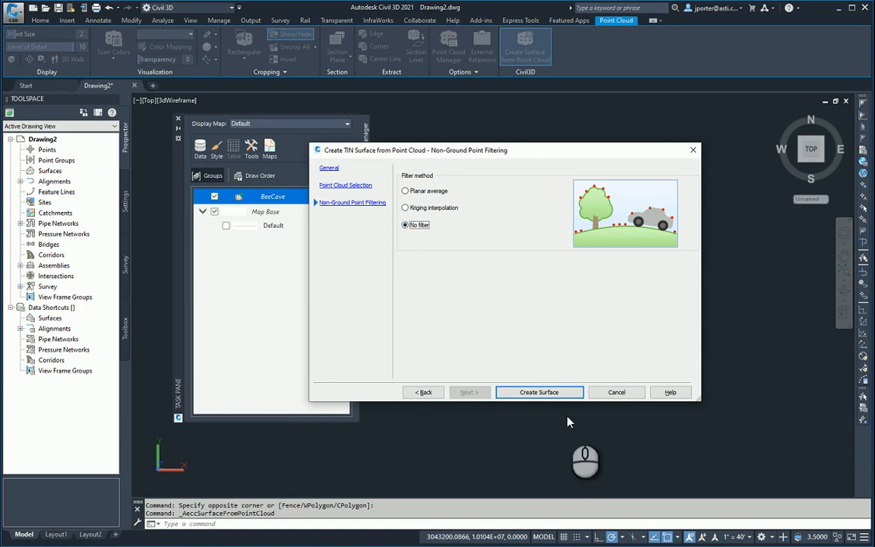
Create the EG surface, dismiss the notice, turn off the BeeCave layer, and enter XR.
click(538, 392)
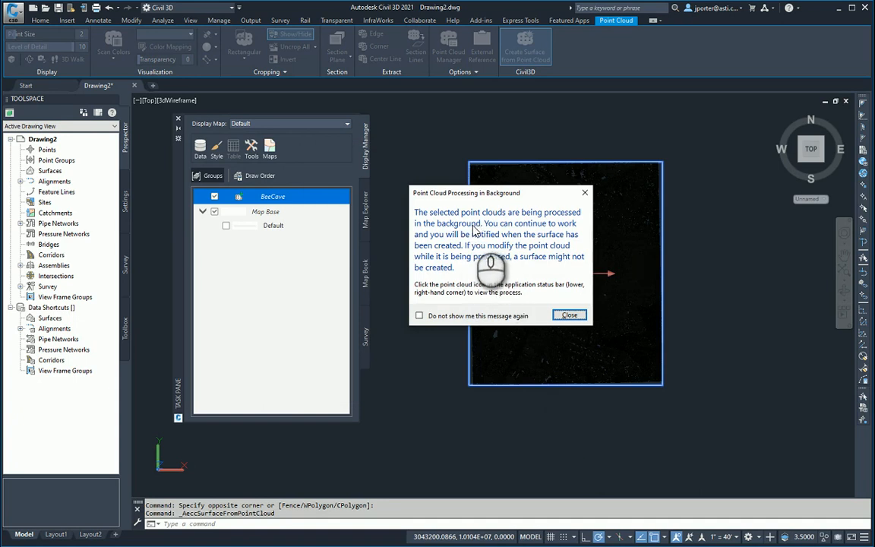
mouse_move(524, 315)
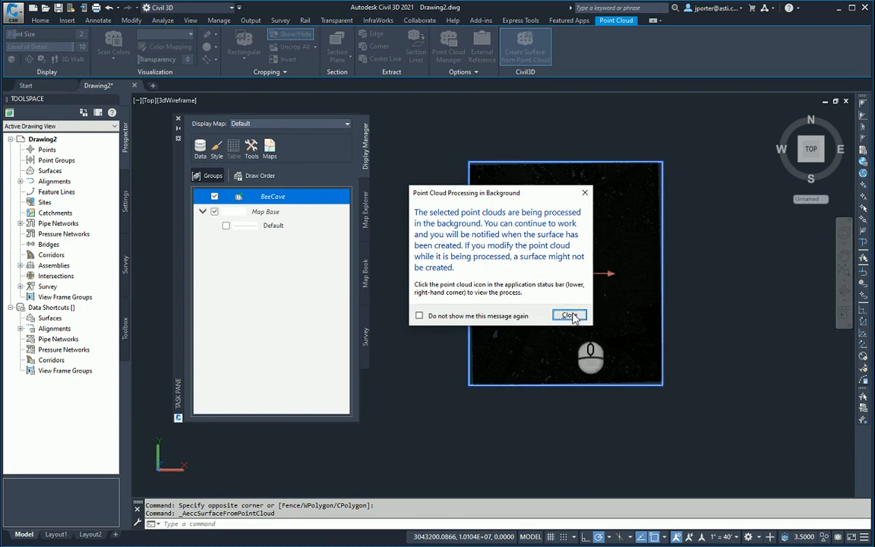
click(569, 315)
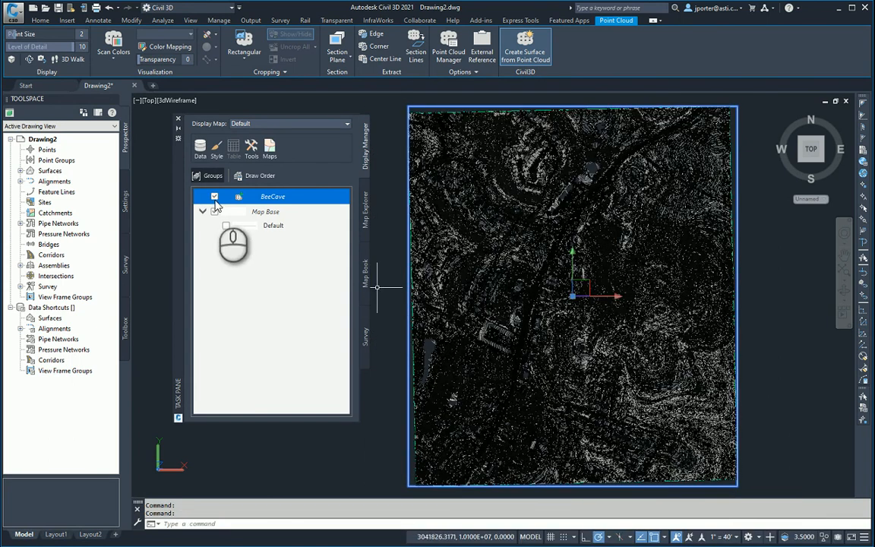
click(215, 195)
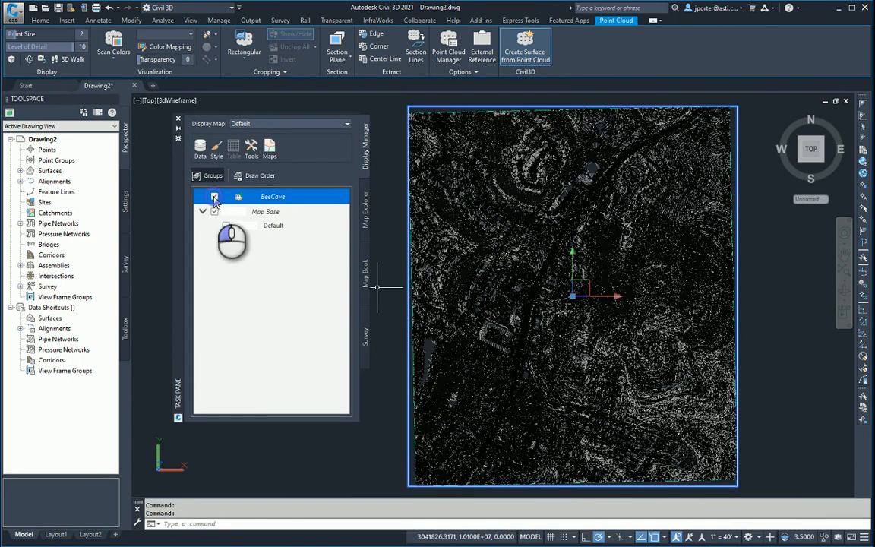
click(215, 196)
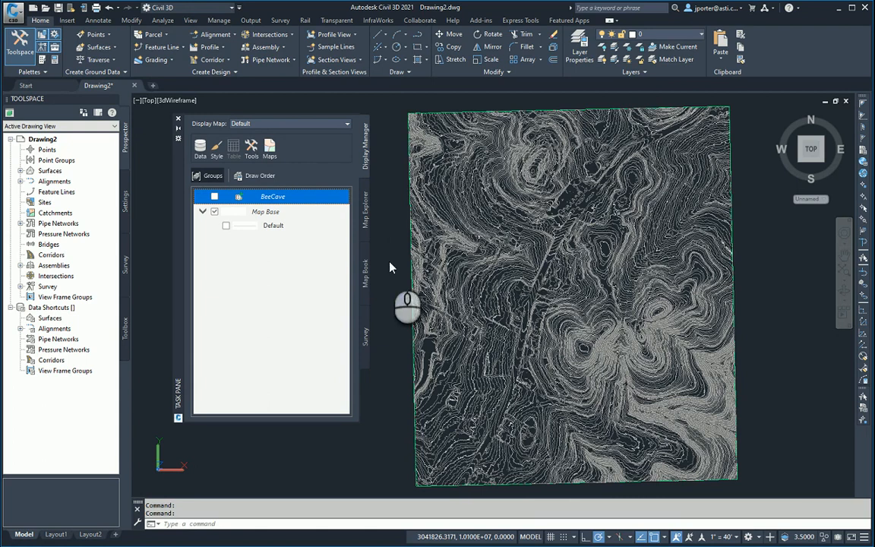
text(XR)
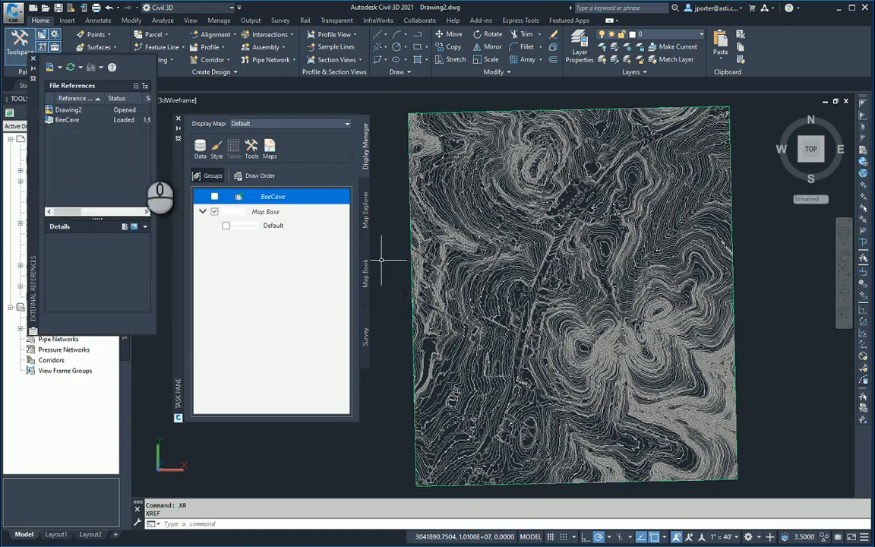
Bring up the BeeCave reference's options in the External References palette.
right_click(67, 120)
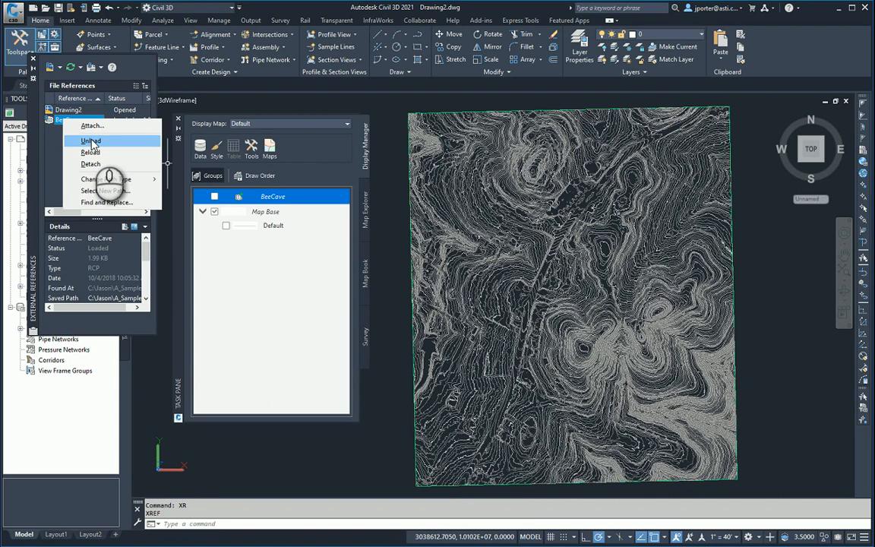
mouse_move(75, 145)
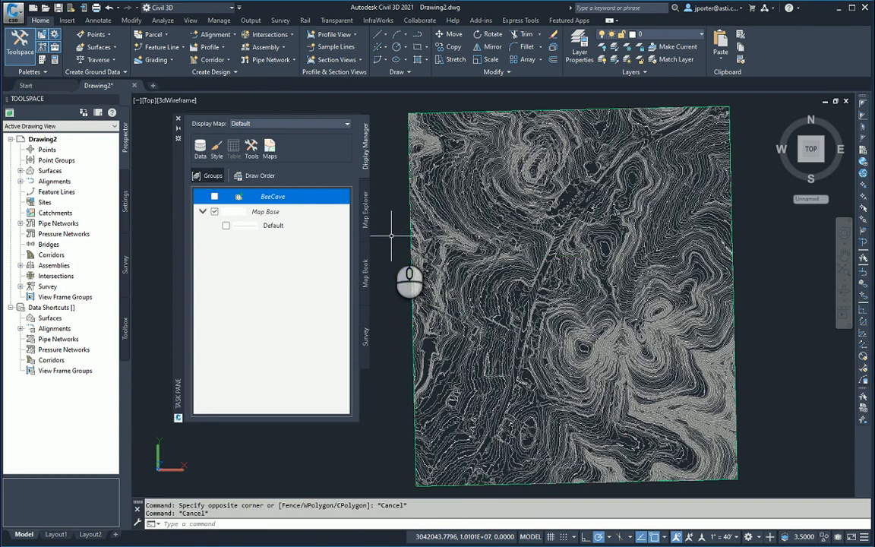
scroll(up, 3)
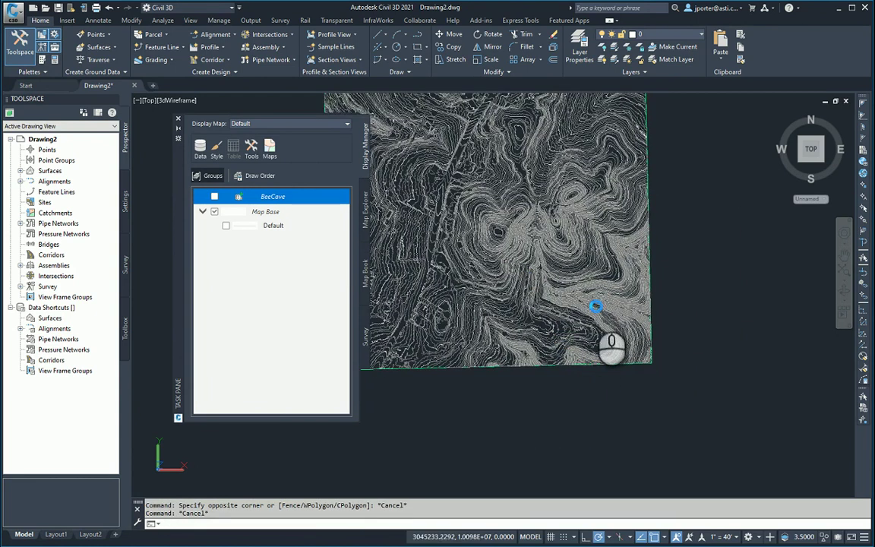